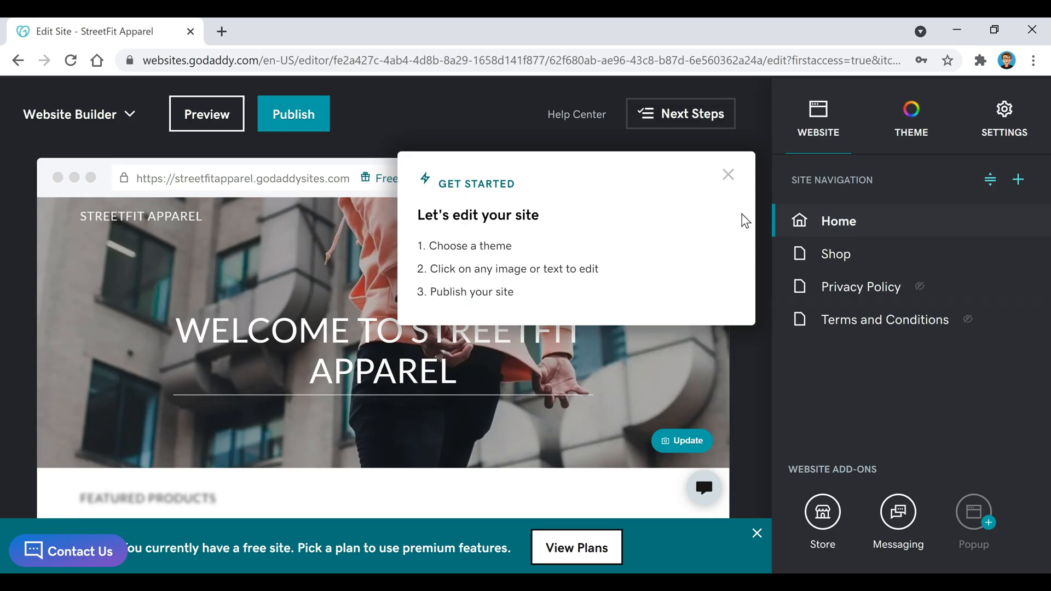
Dismiss the getting-started tips and show the current Dawn theme settings
left_click(728, 174)
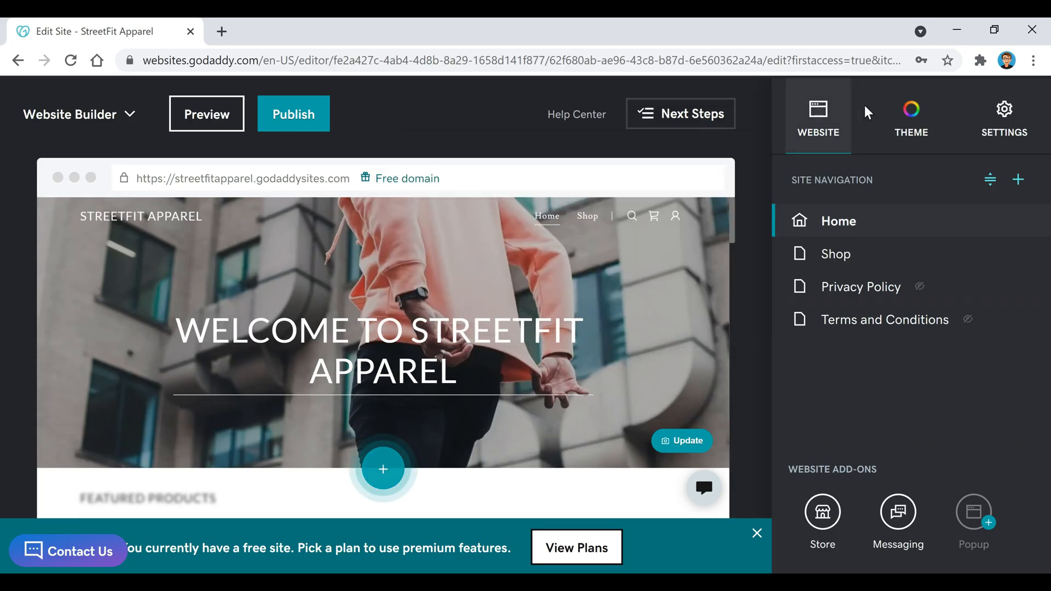
left_click(910, 120)
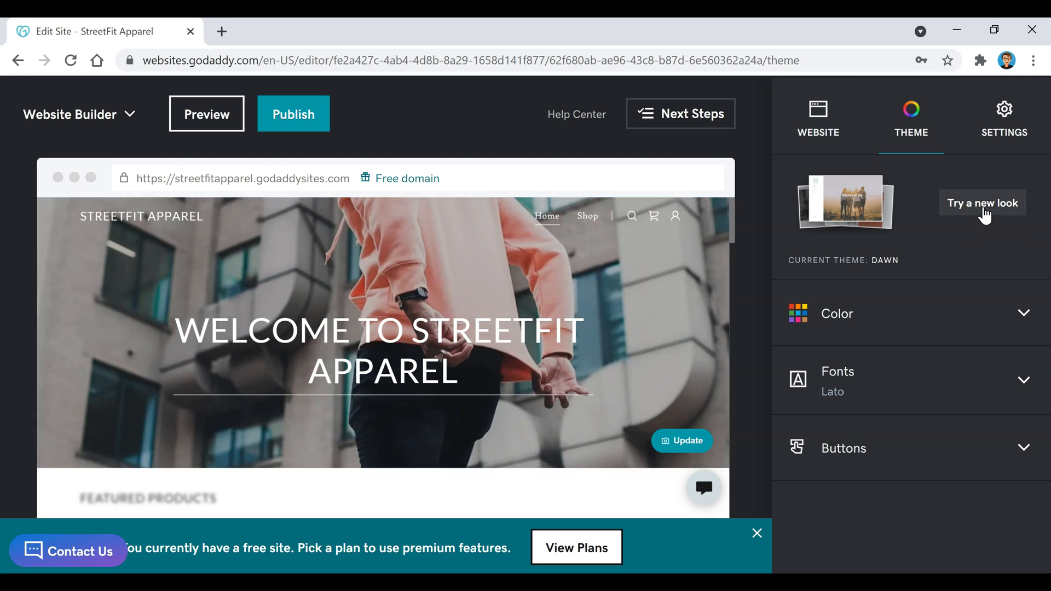
Browse the theme gallery past Bisque, Urban, Script, Mint, Slate and Spaces to Bright
left_click(983, 202)
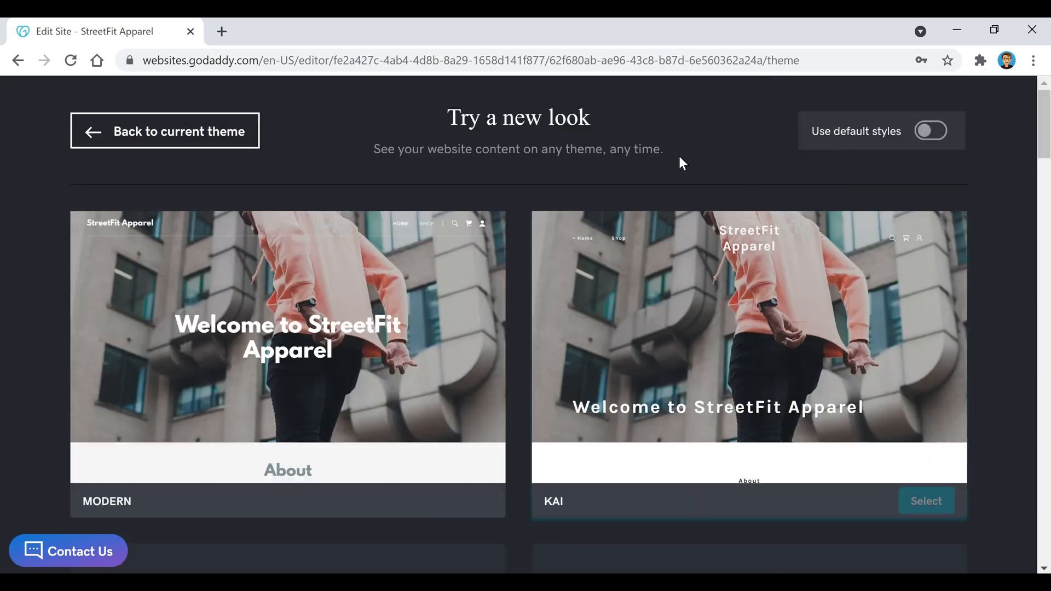
scroll("down", 3)
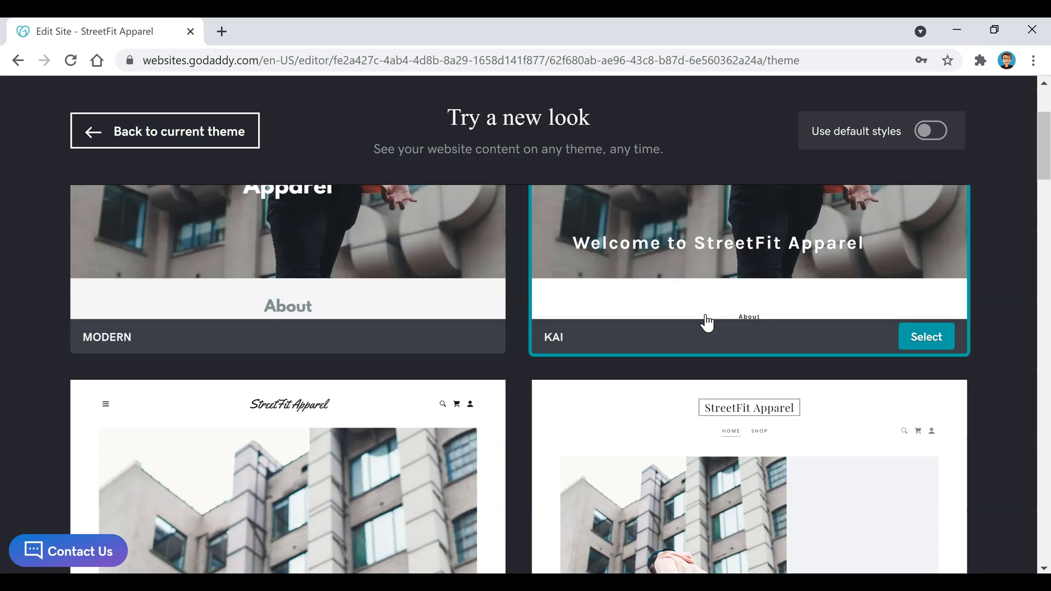
scroll("down", 3)
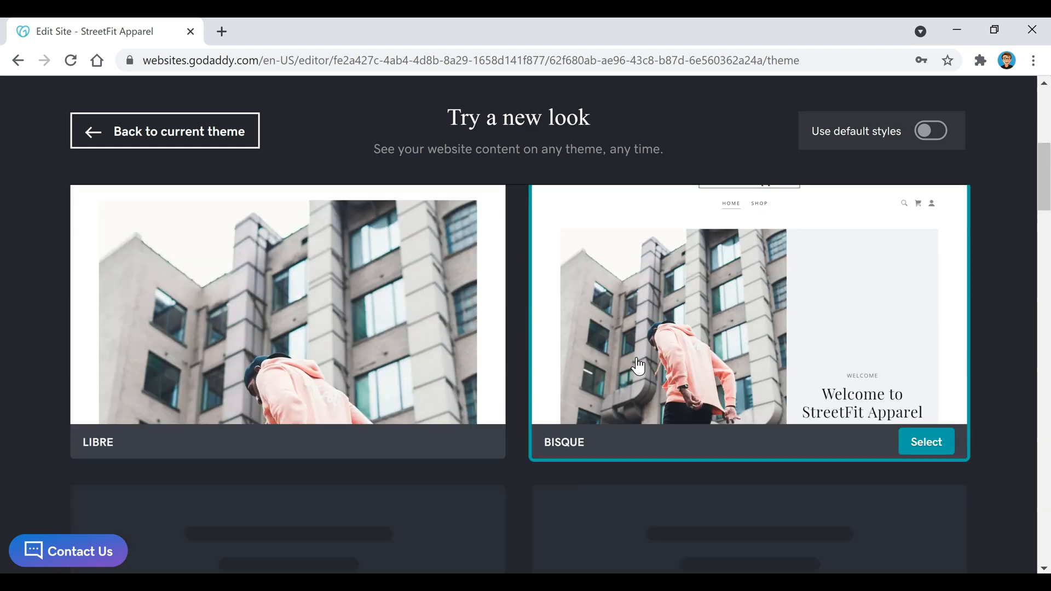
scroll("down", 3)
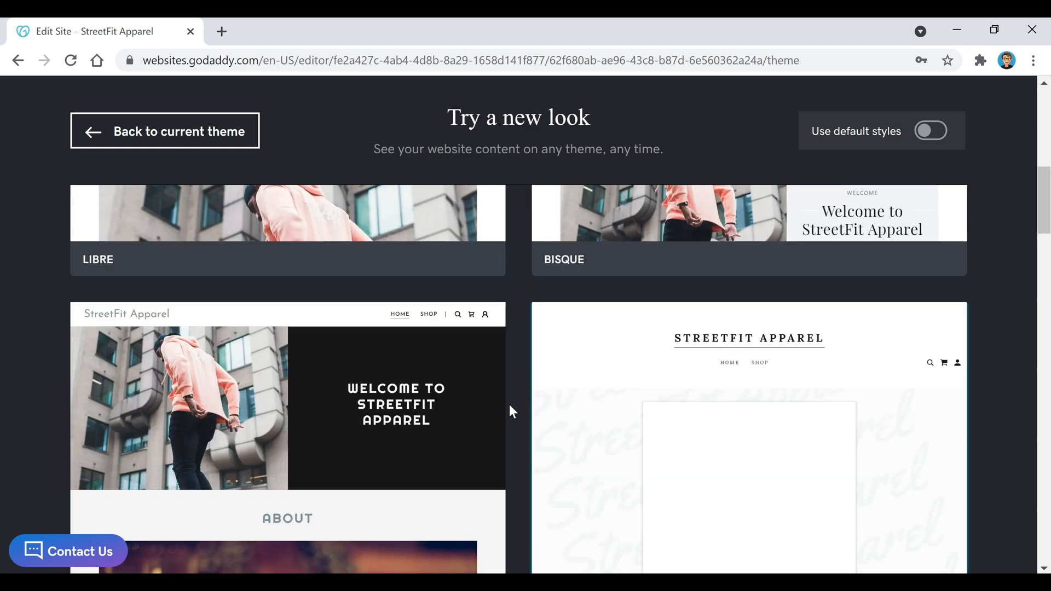
scroll("down", 3)
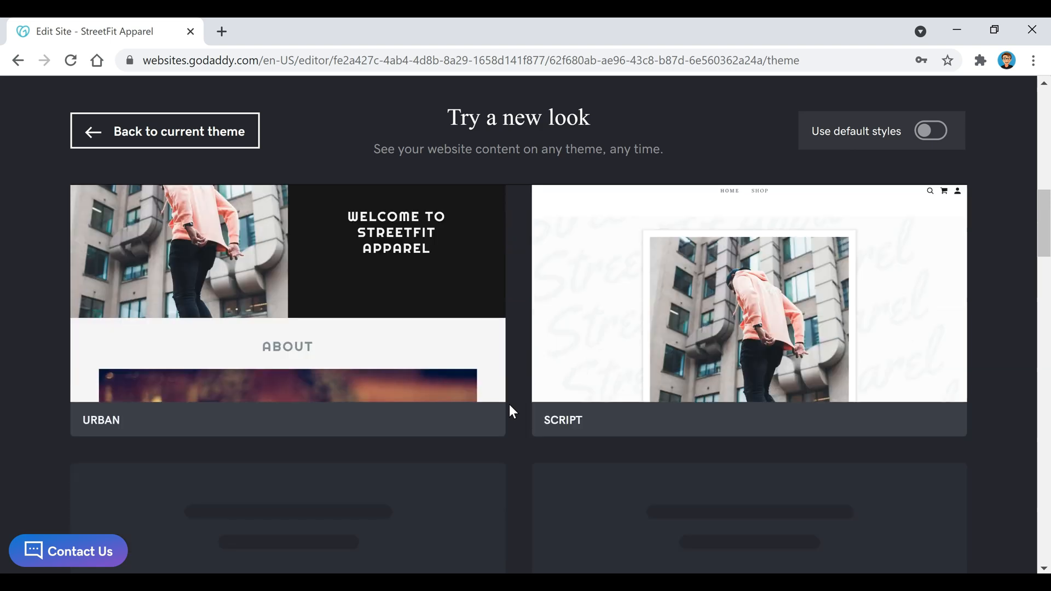
scroll("down", 3)
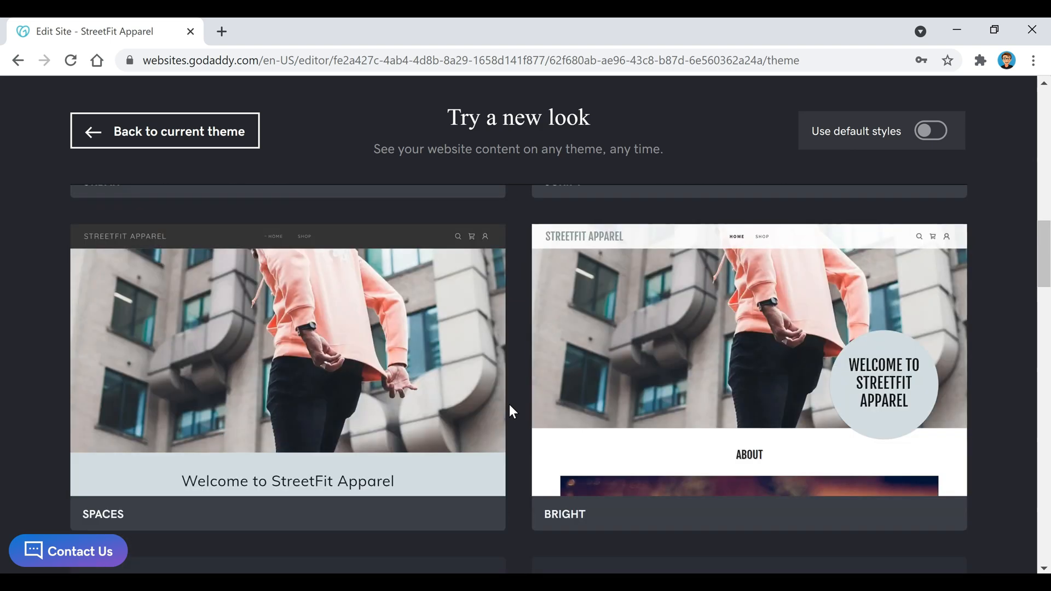
scroll("down", 3)
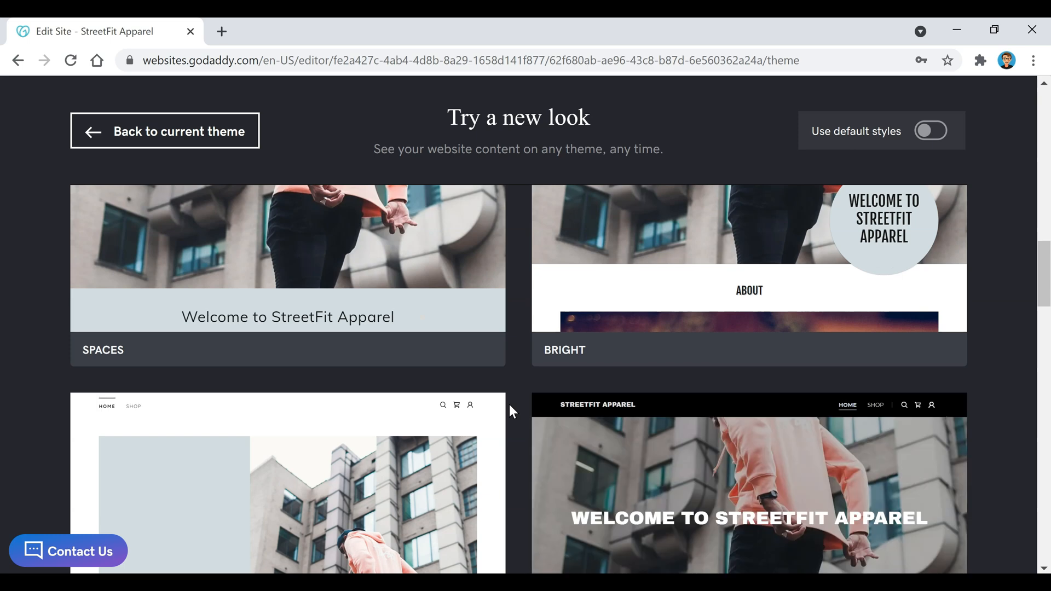
scroll("down", 3)
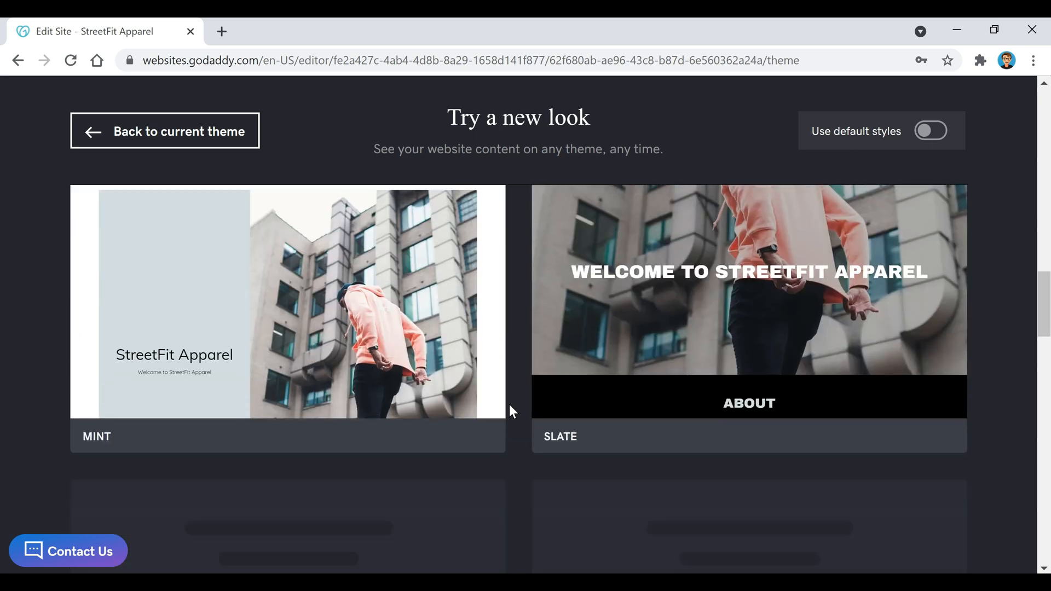
scroll("down", 3)
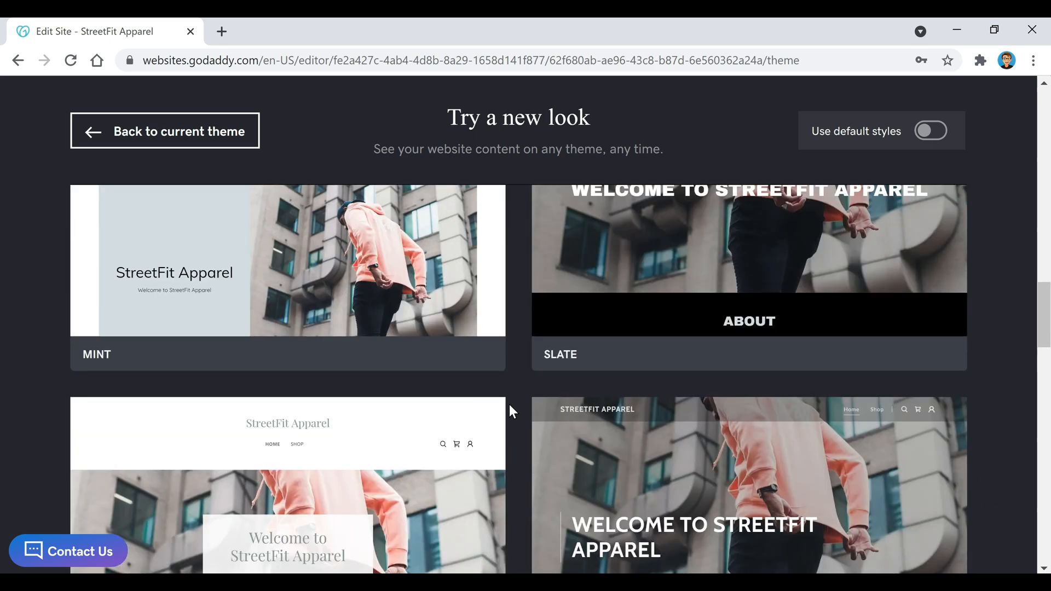
scroll("down", 3)
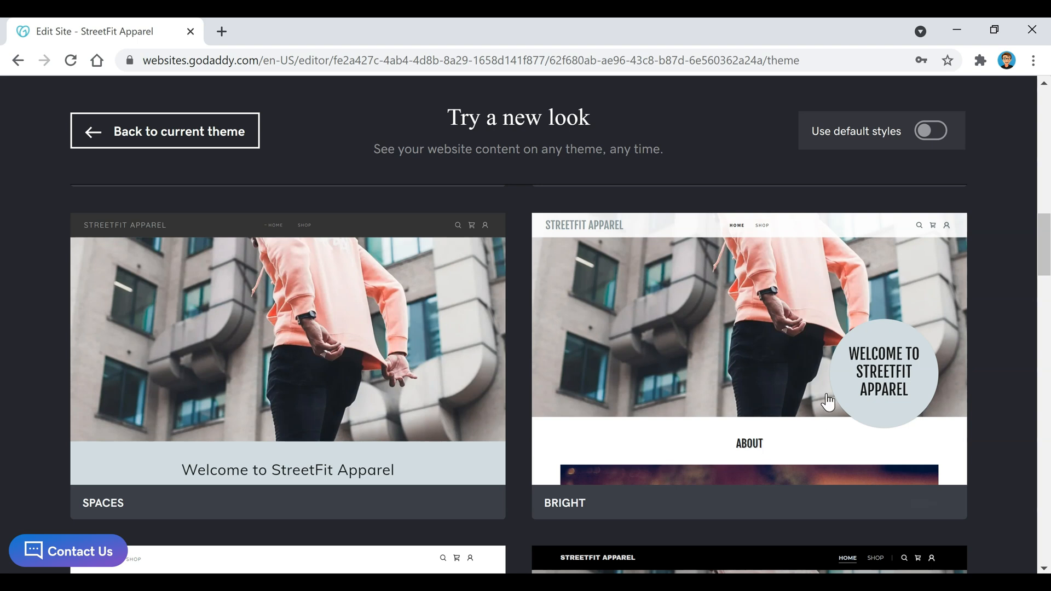
mouse_move(663, 461)
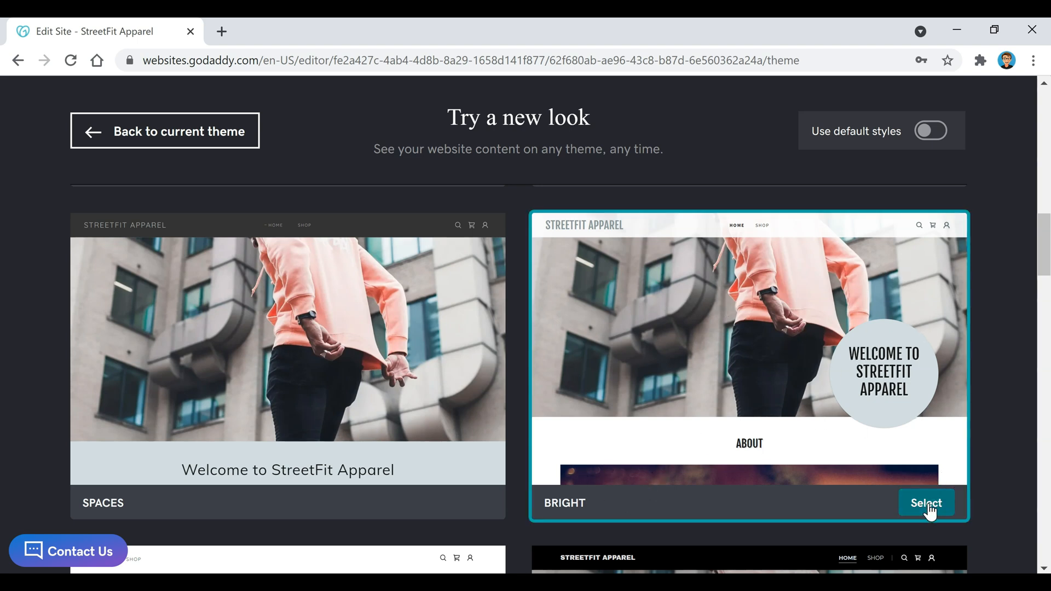
Apply the Bright theme to StreetFit Apparel and preview the restyled page
left_click(925, 502)
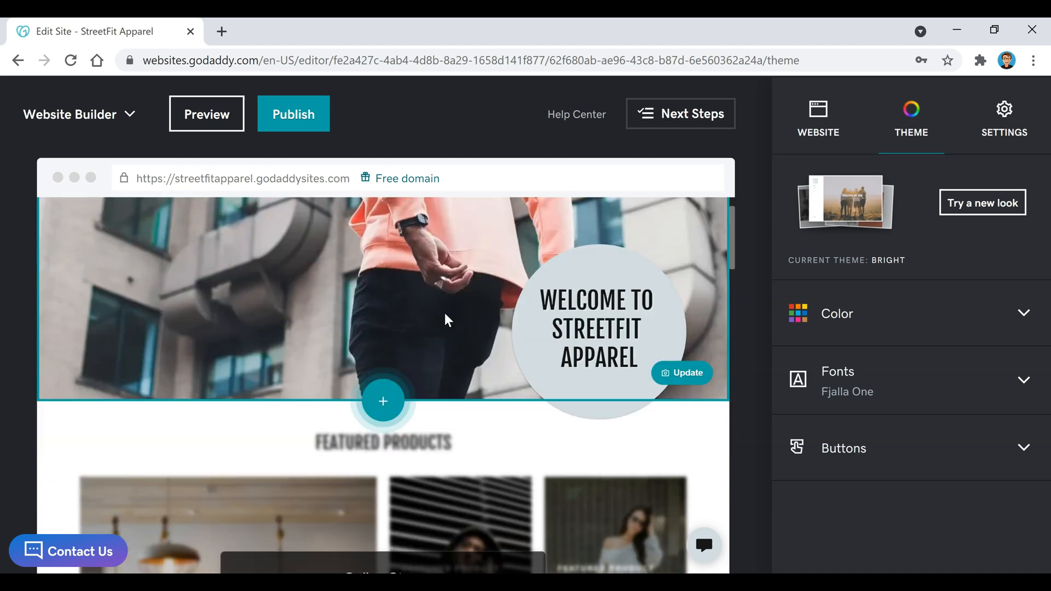
scroll("down", 3)
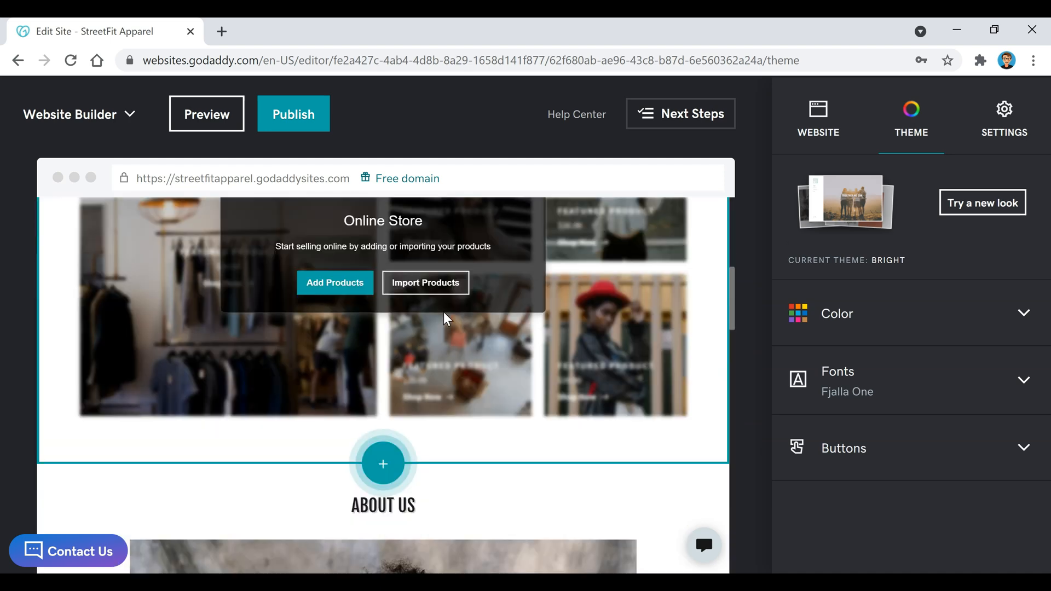
scroll("down", 3)
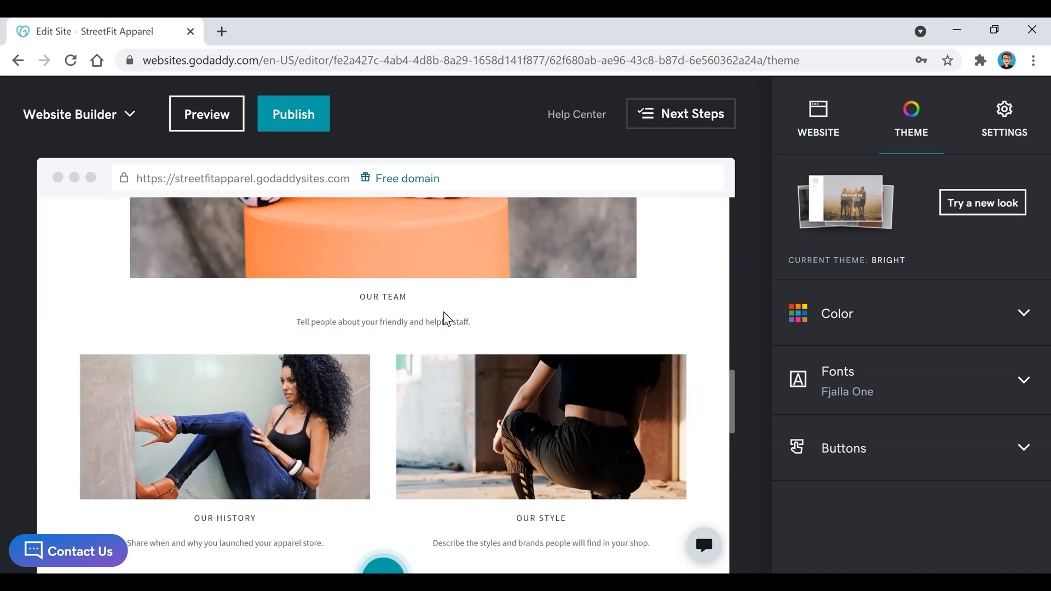
scroll("down", 3)
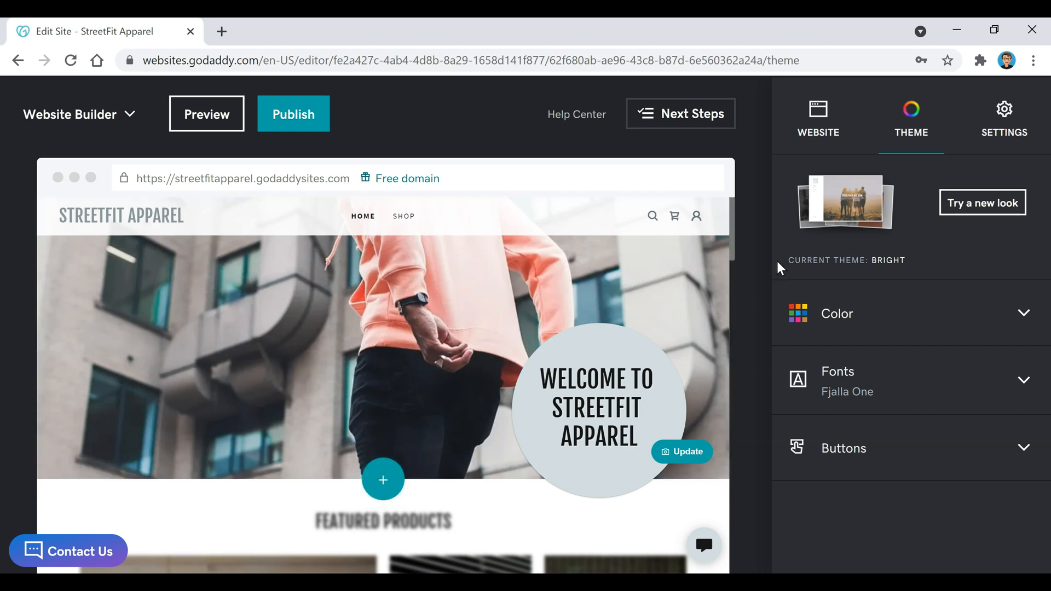
mouse_move(379, 274)
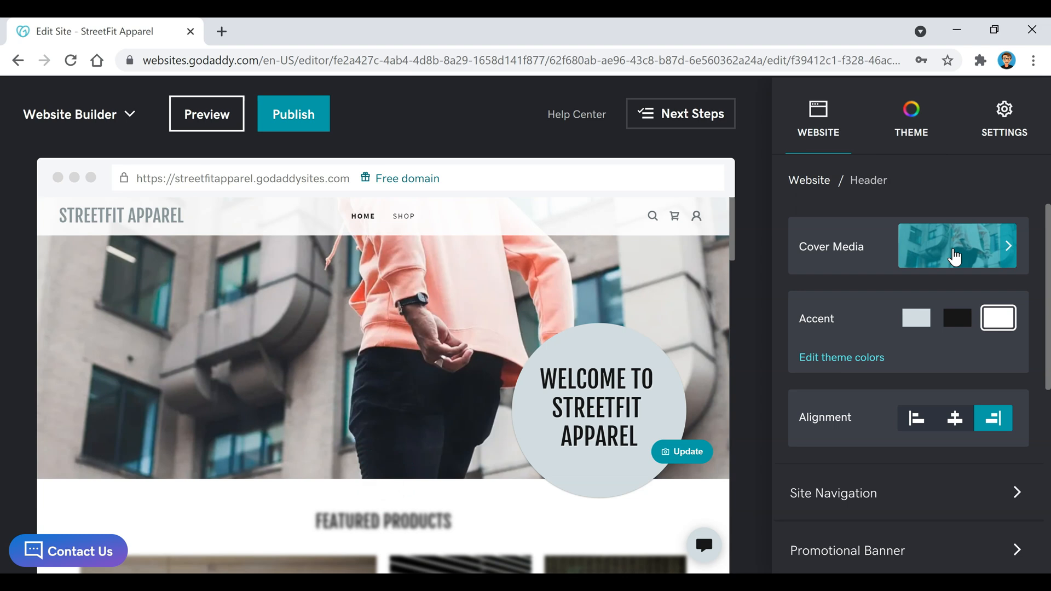
Open the header's Cover Media library of cover images
left_click(956, 245)
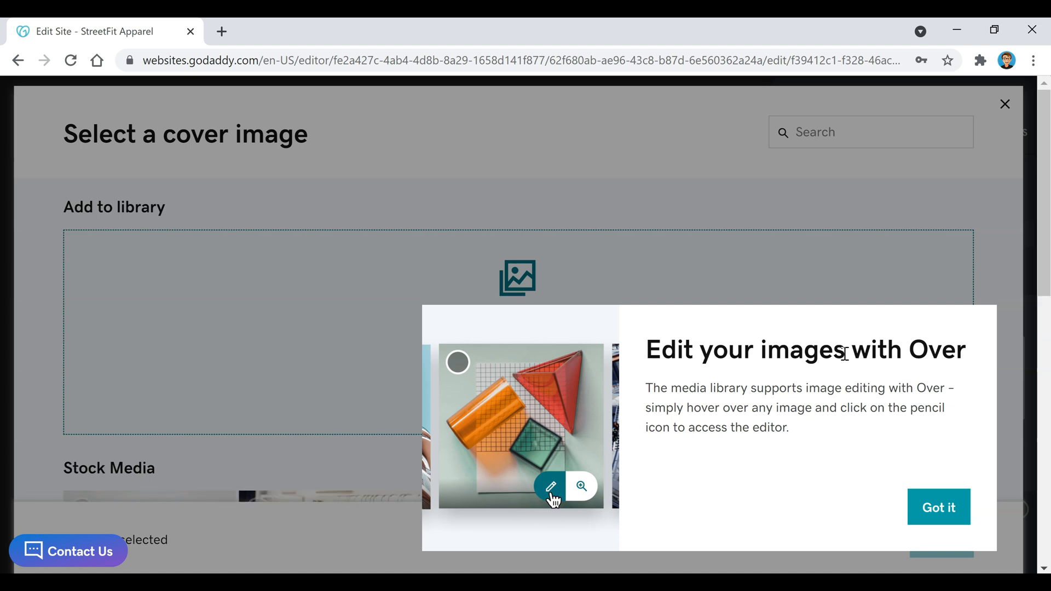
Dismiss the image-editing tip and close the cover image library without inserting an image
left_click(938, 507)
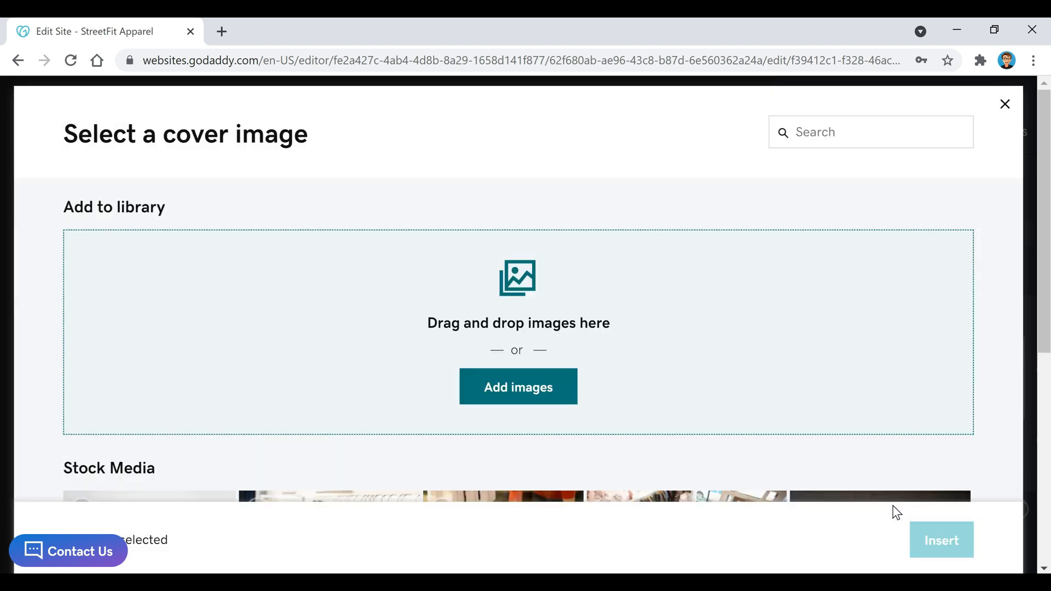
mouse_move(362, 339)
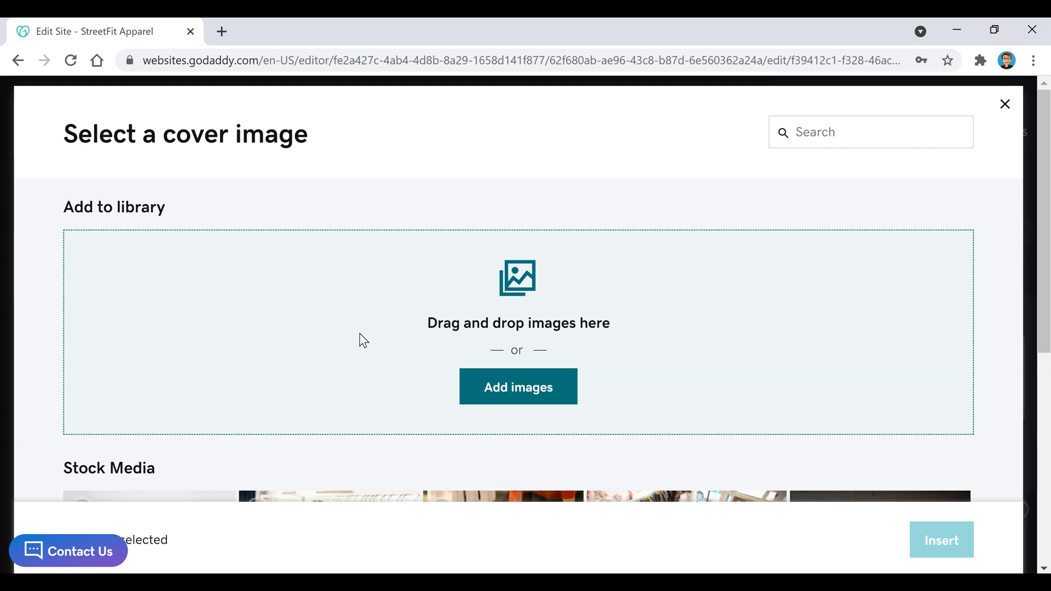
mouse_move(606, 400)
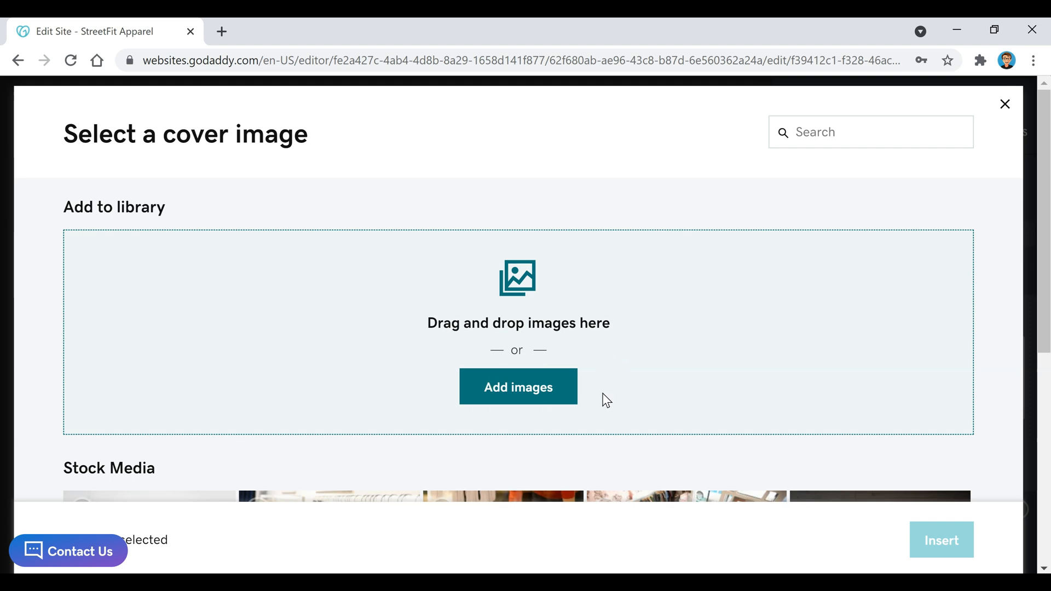
mouse_move(1004, 104)
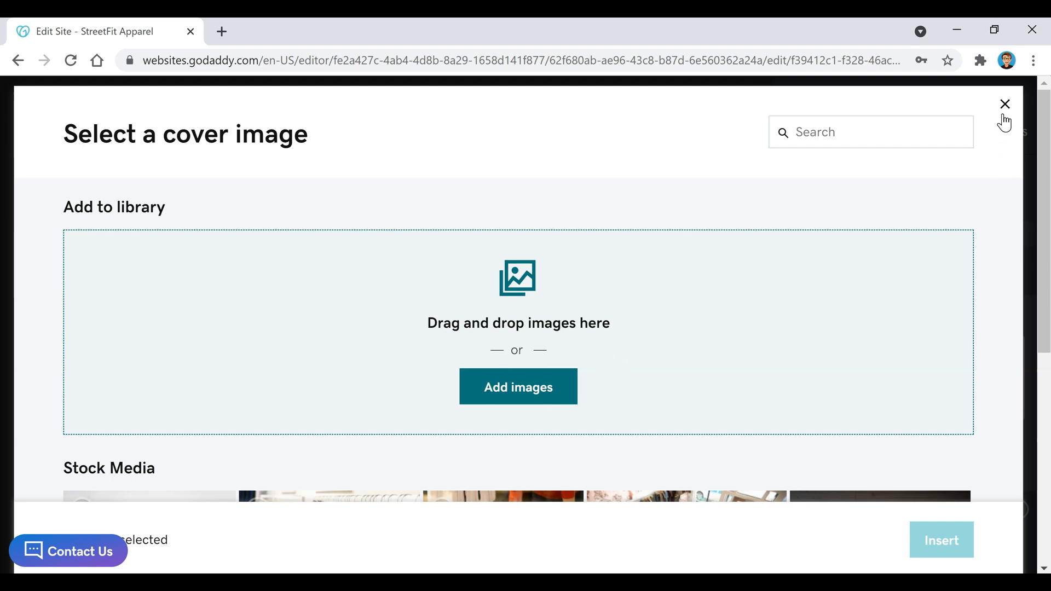
left_click(1005, 104)
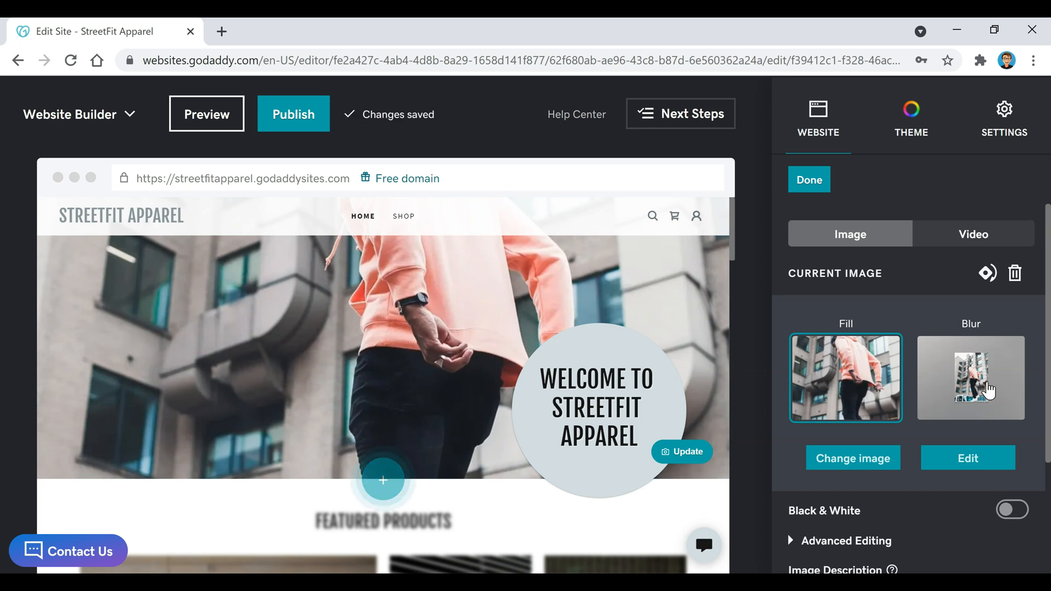
left_click(970, 377)
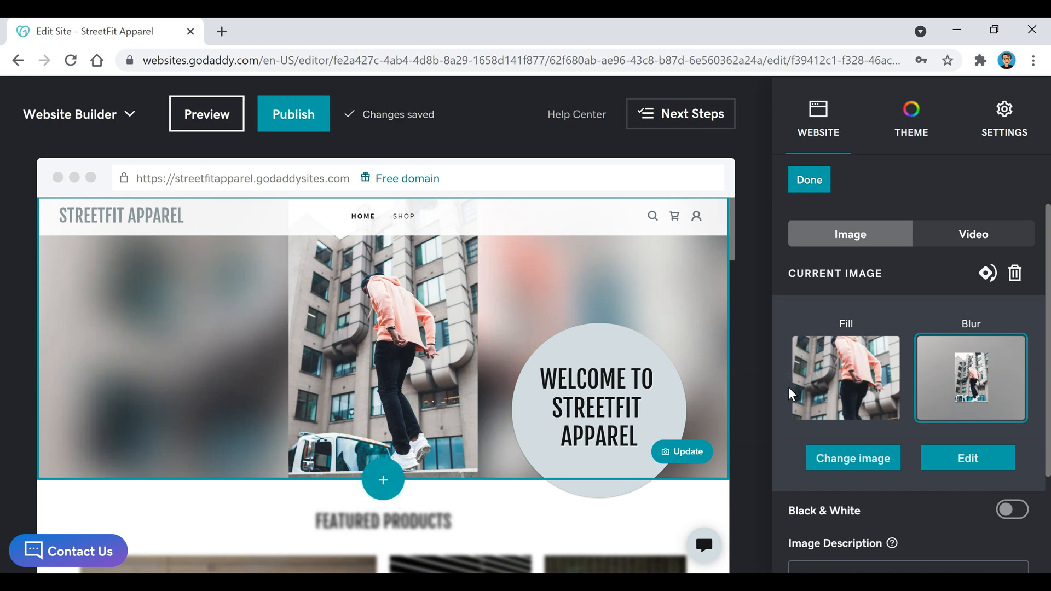
left_click(845, 377)
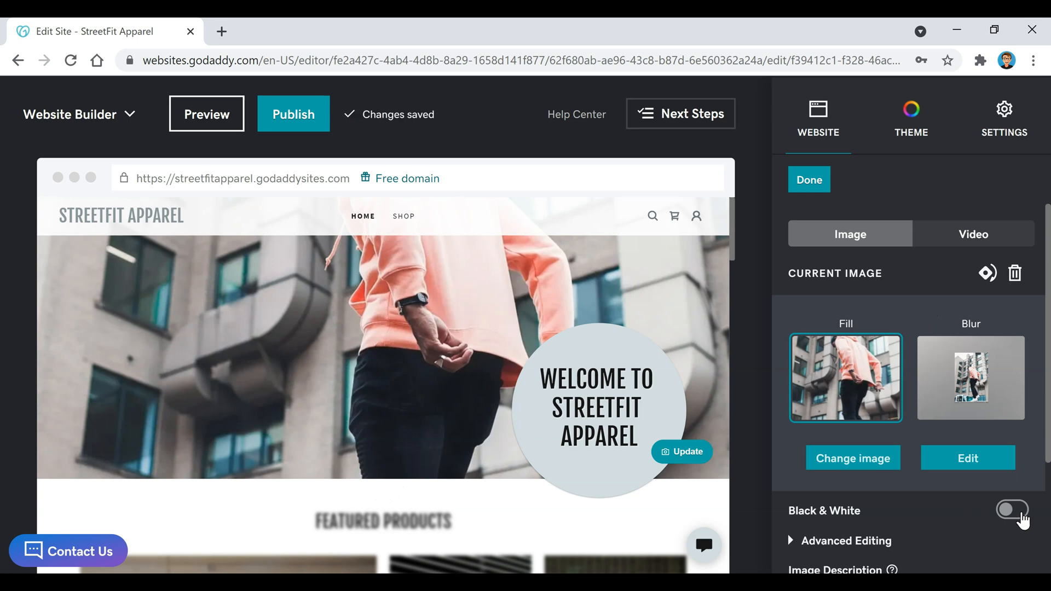
left_click(1012, 510)
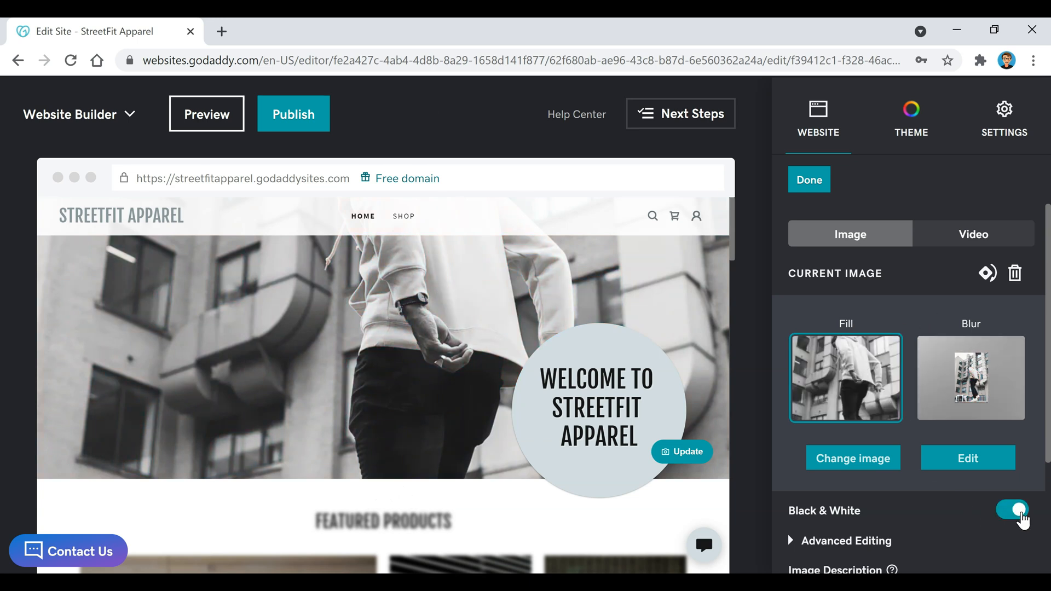
left_click(1011, 511)
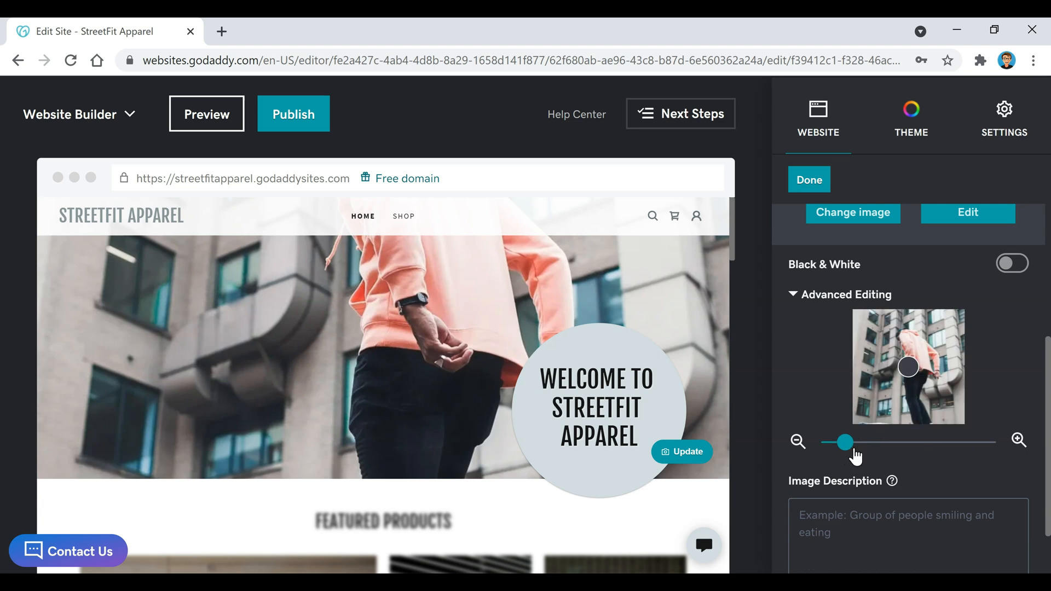
Drag the Advanced Editing zoom slider fully left to zoom the header image out
left_click_drag(841, 442, 823, 441)
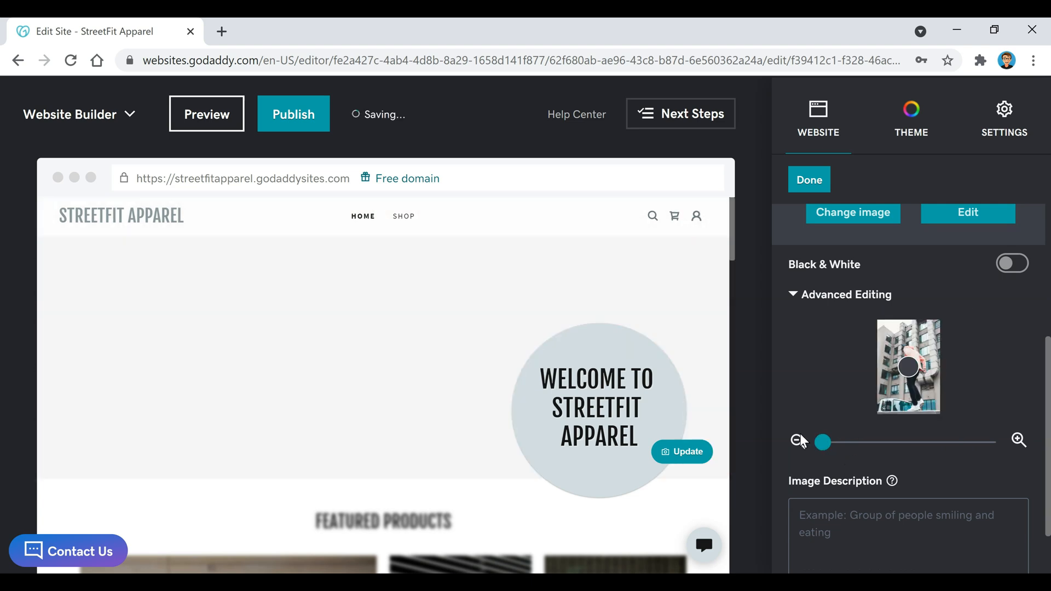